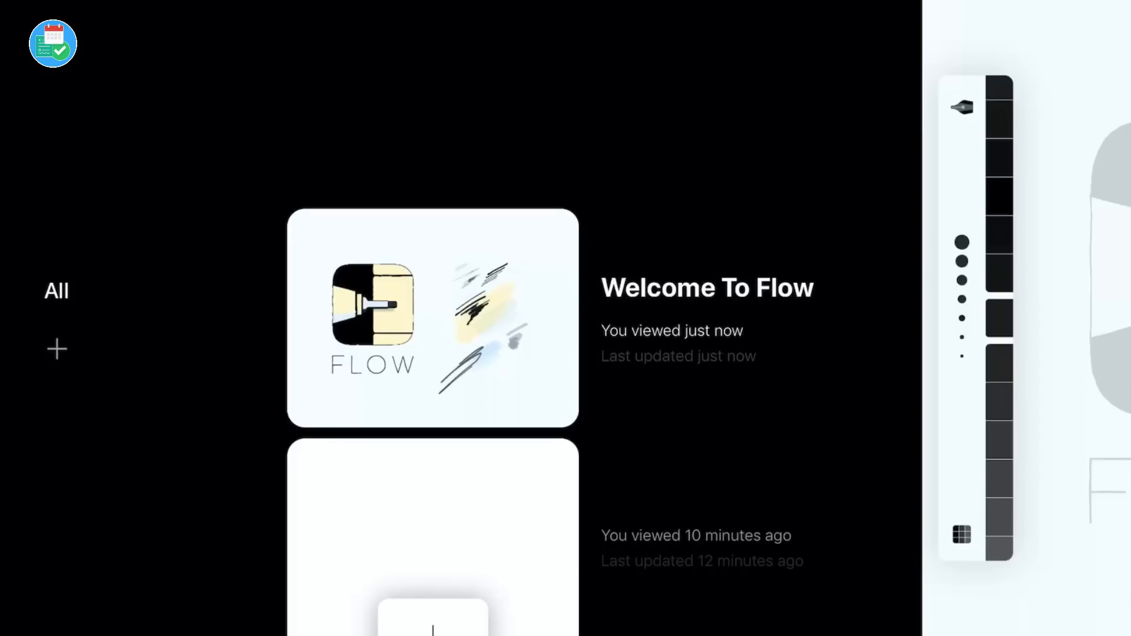
- Start a new collection and begin naming it 'Book Cove' in the prompt
{"action": "left_click", "coordinate": [56, 348]}
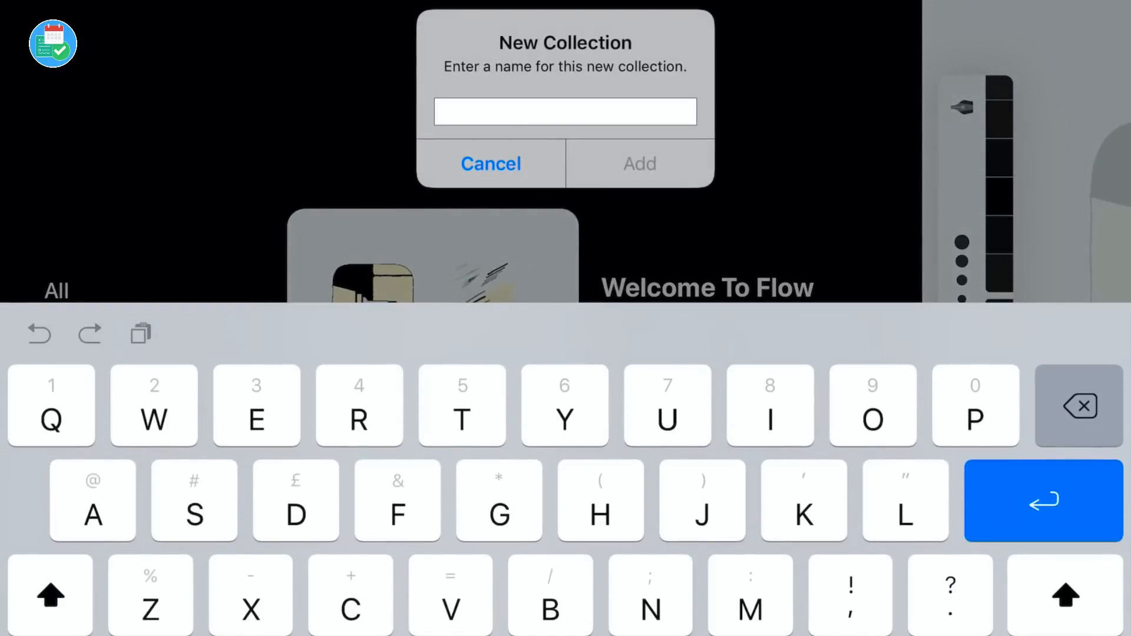
{"action": "type", "text": "Book Cove"}
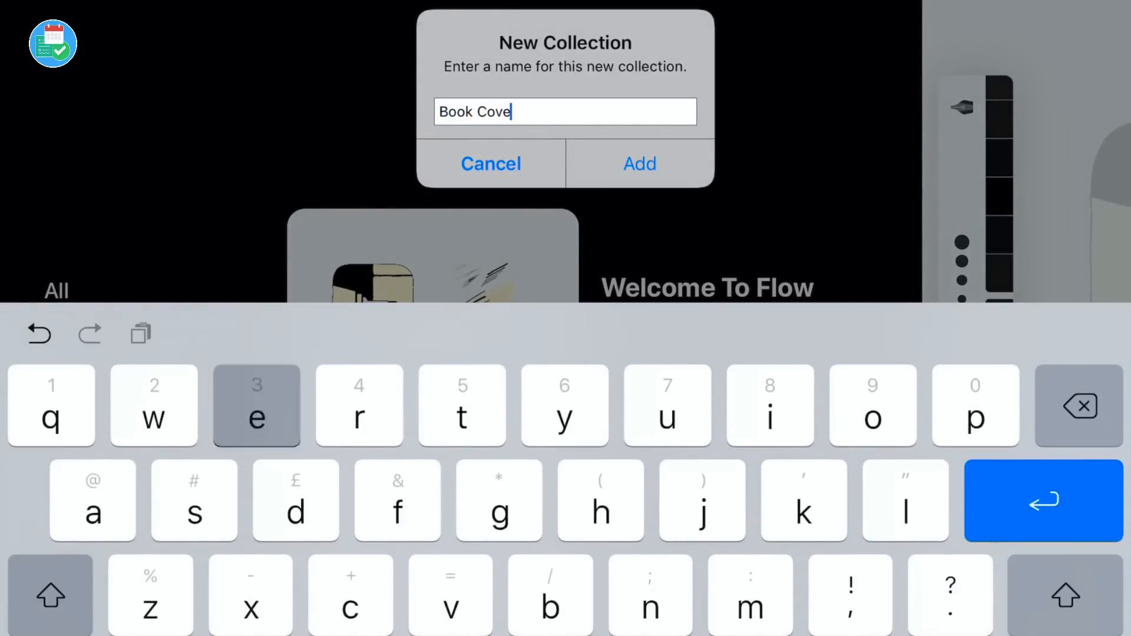
- Confirm adding the Book Covers collection so a new page can be opened
{"action": "left_click", "coordinate": [637, 164]}
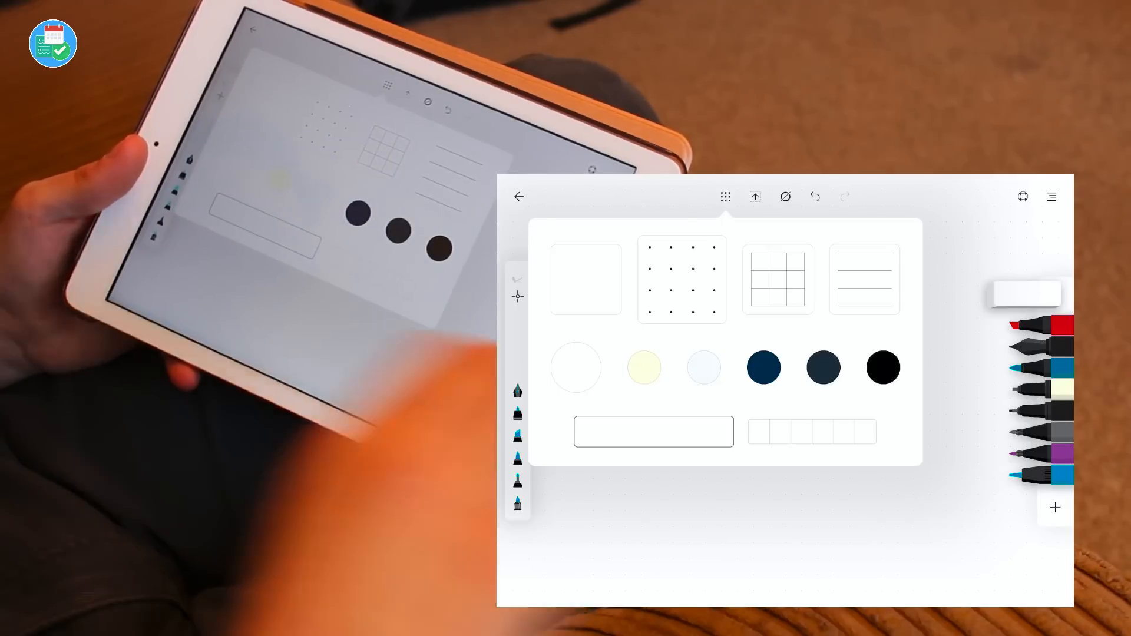
- Try the dark slate paper colour, then return the paper to a light colour
{"action": "left_click", "coordinate": [768, 278]}
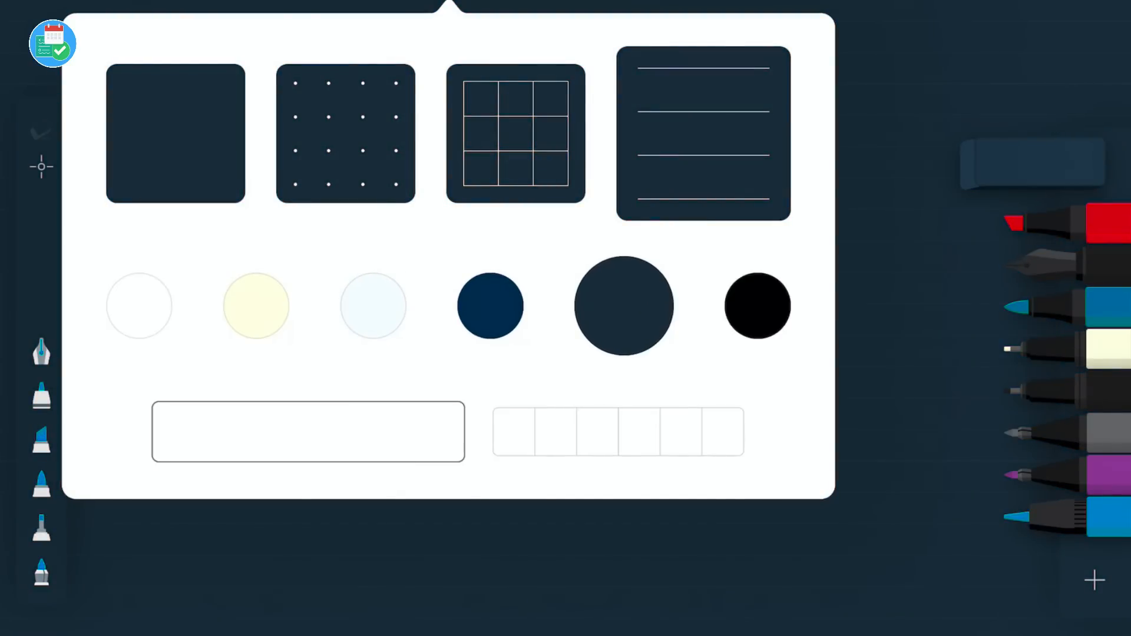
{"action": "left_click", "coordinate": [756, 305]}
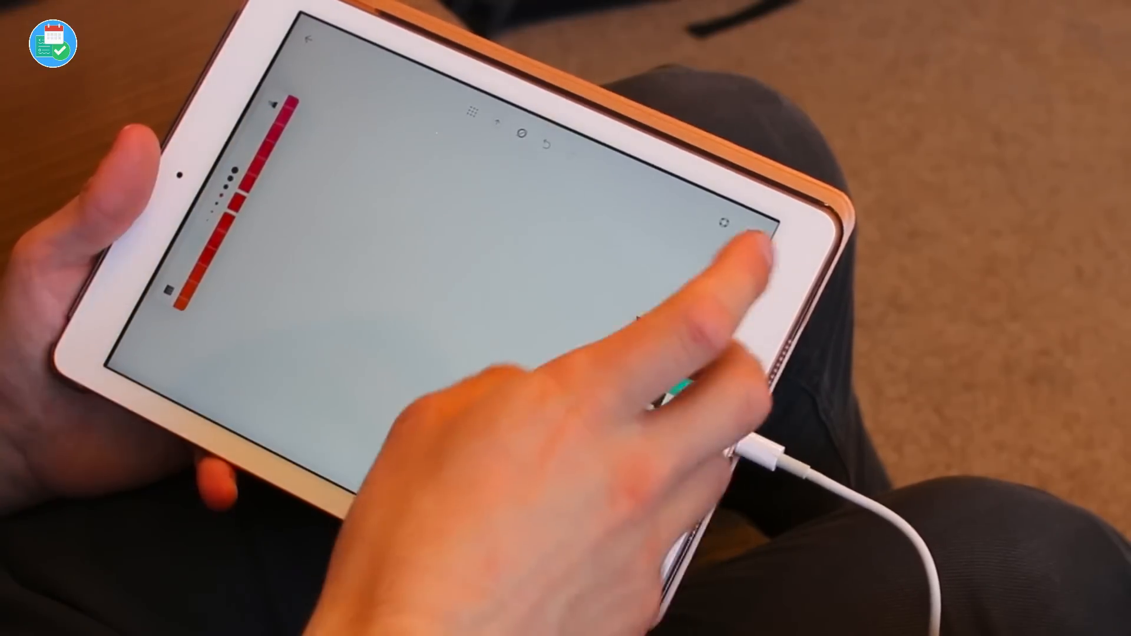
- Bring up the export choices (Screen, Selection, Everything) for the cream page
{"action": "left_click", "coordinate": [725, 227]}
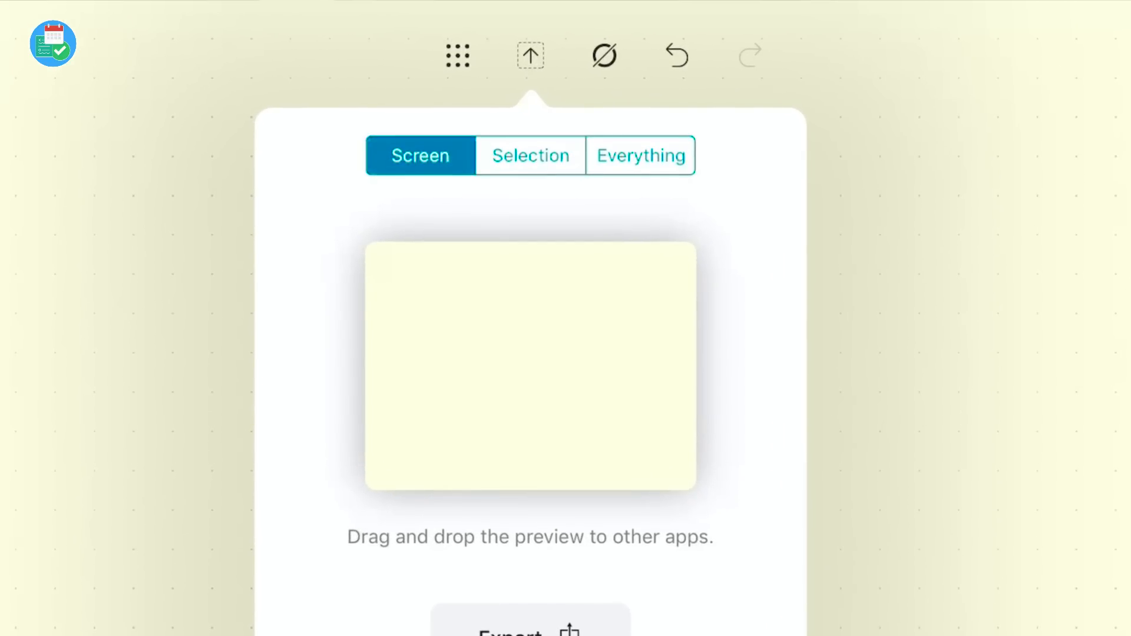
- Choose Selection export, cancel the area prompt and dismiss the export popover
{"action": "left_click", "coordinate": [529, 155]}
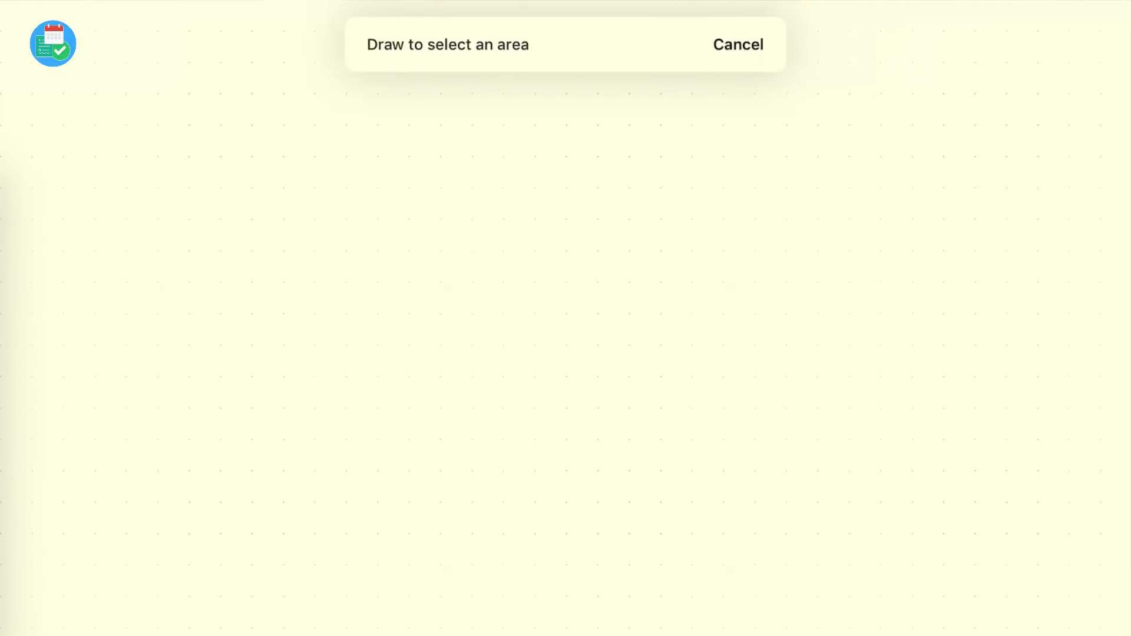
{"action": "left_click", "coordinate": [506, 44]}
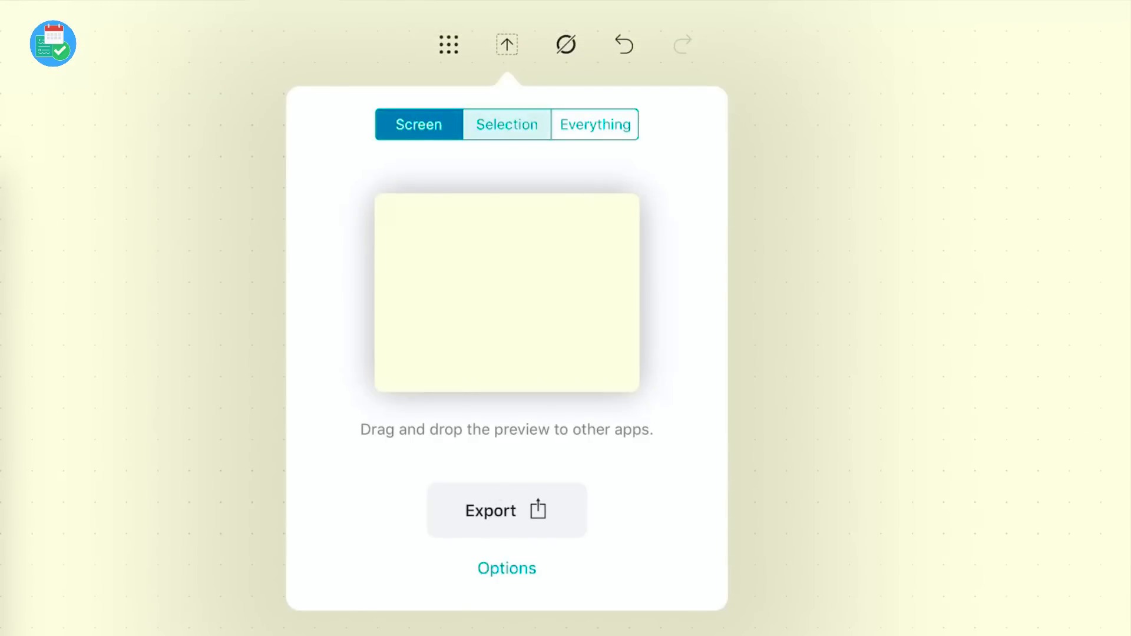
{"action": "left_click", "coordinate": [594, 124]}
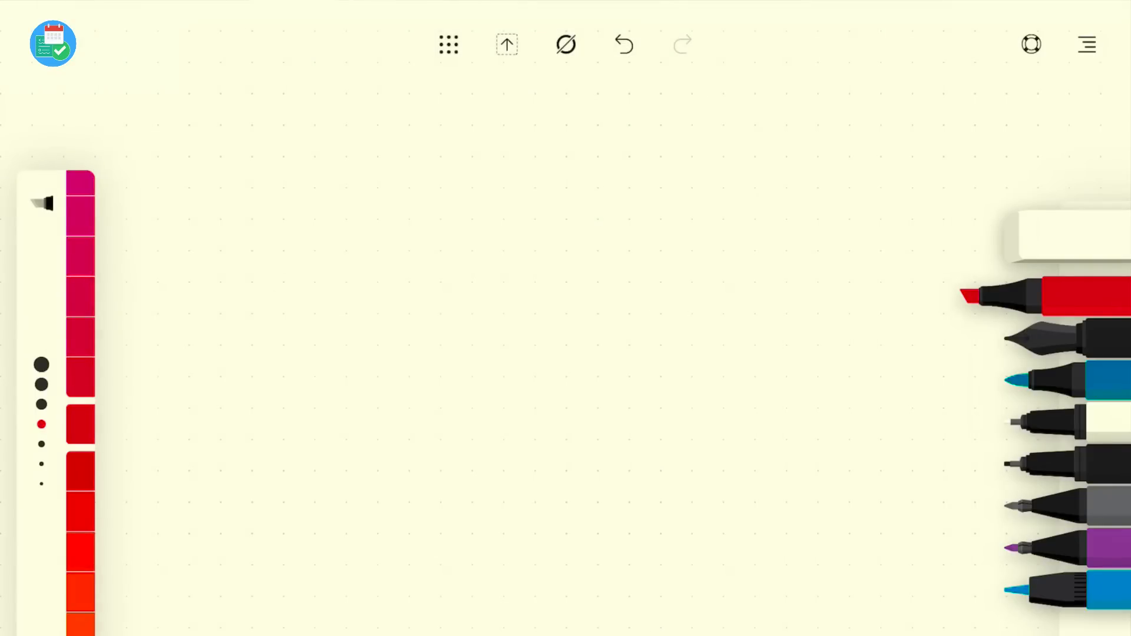
- Stroke a red marker line, then draw the tall grey rectangle outline for the cover
{"action": "left_click_drag", "start_coordinate": [231, 606], "coordinate": [653, 285]}
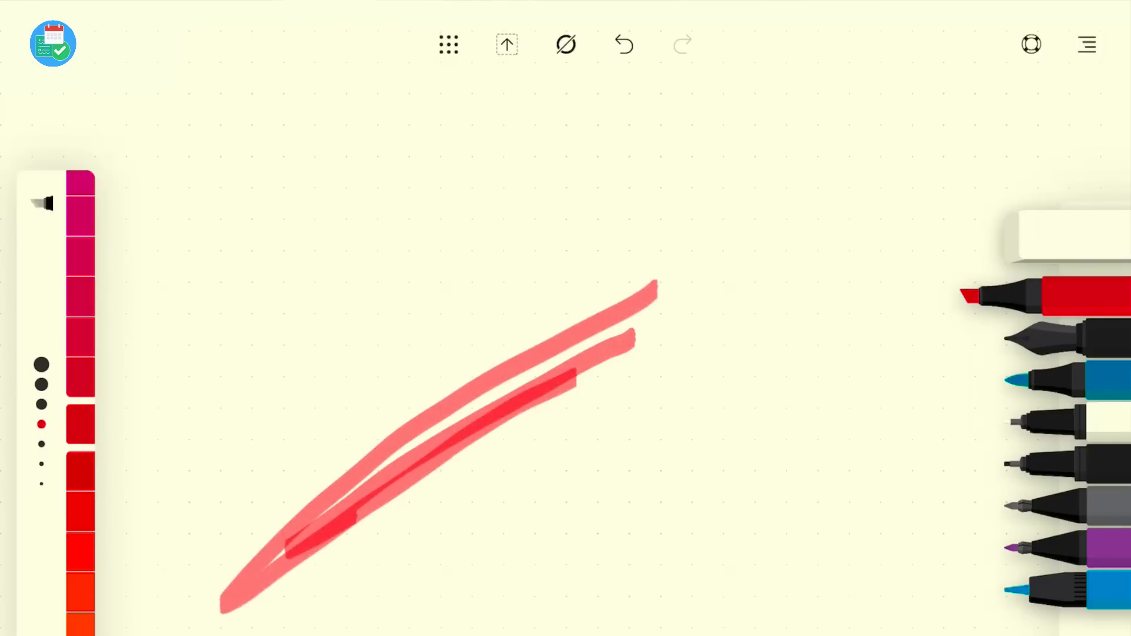
{"action": "left_click", "coordinate": [566, 44]}
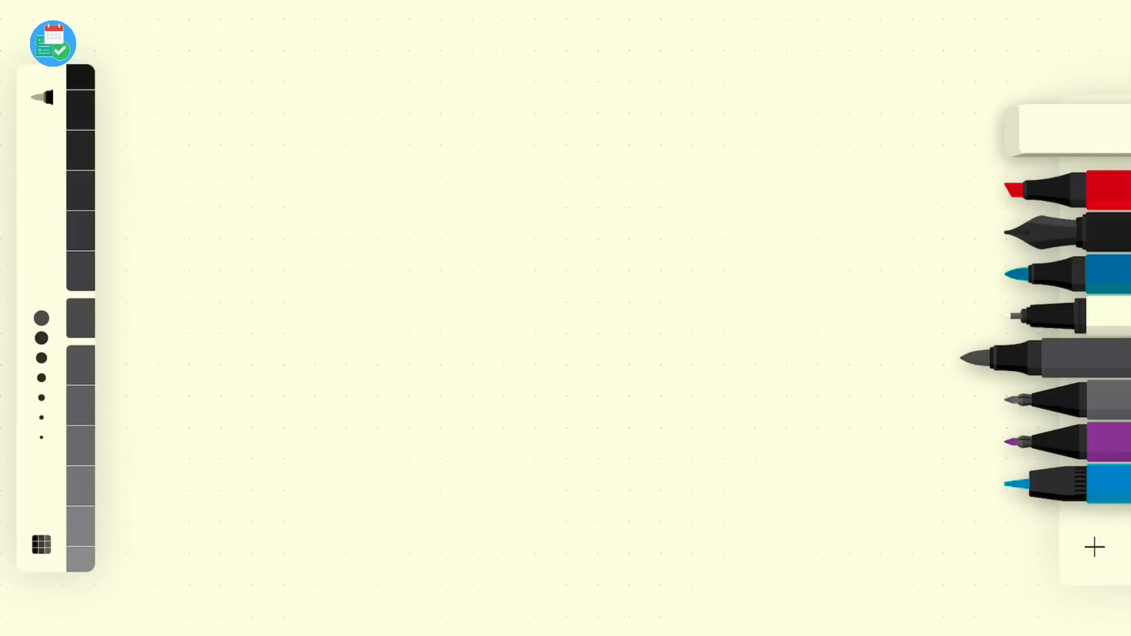
{"action": "left_click_drag", "start_coordinate": [444, 33], "coordinate": [386, 599]}
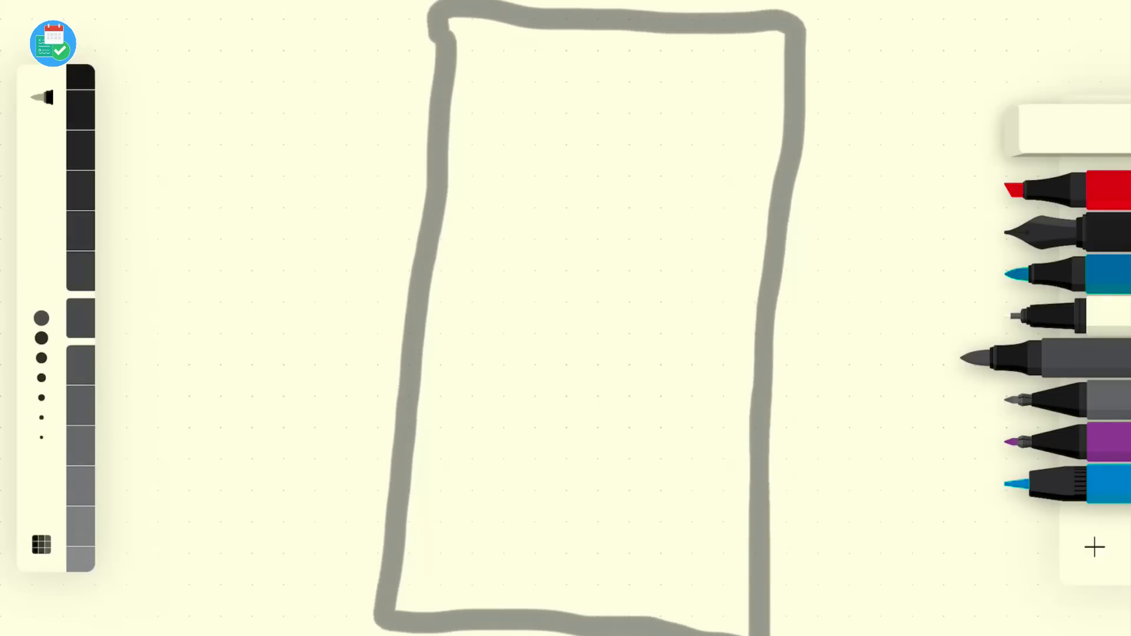
{"action": "left_click", "coordinate": [41, 298]}
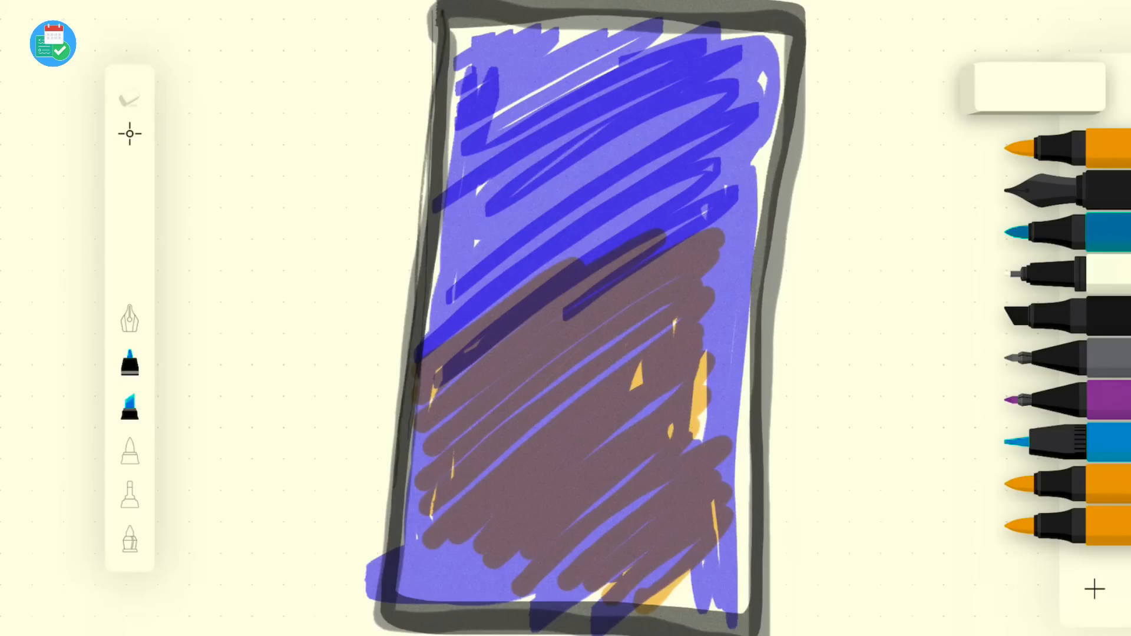
- Switch to a different pen type for the brown scribbles on the lower half
{"action": "left_click", "coordinate": [1037, 86]}
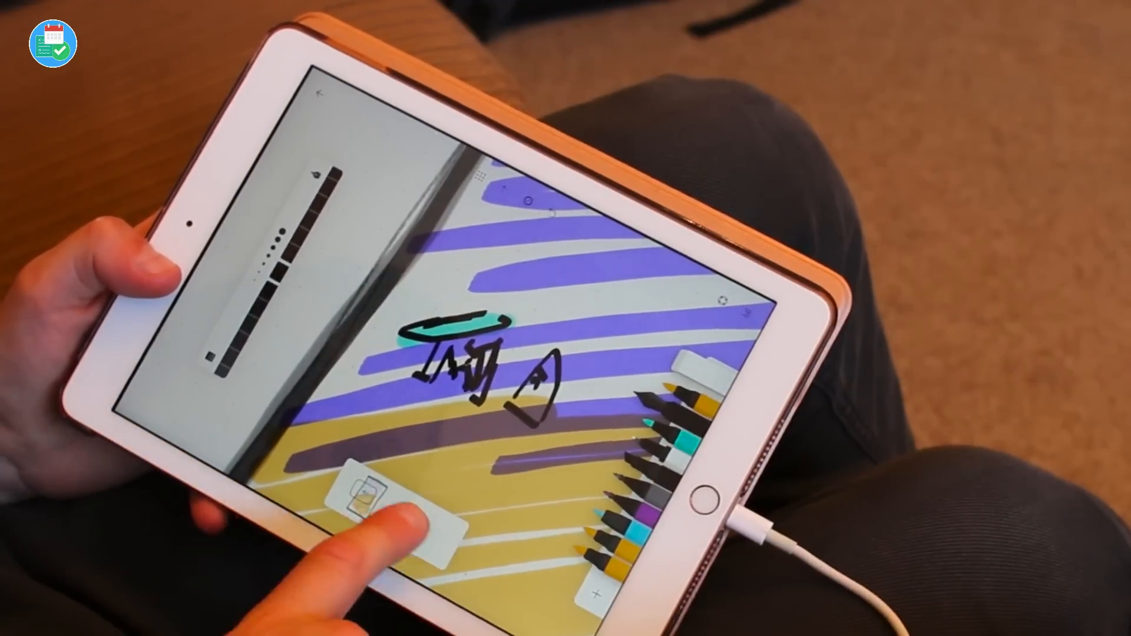
- Lasso-select a region of the drawing and export only that selection
{"action": "left_click", "coordinate": [364, 497]}
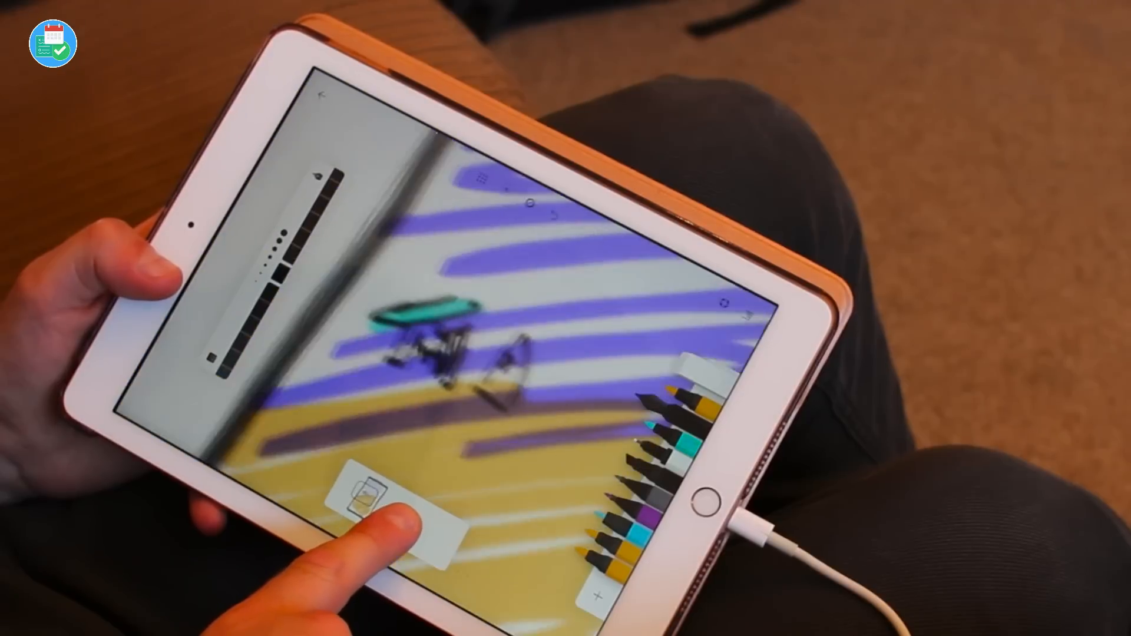
{"action": "left_click", "coordinate": [397, 519]}
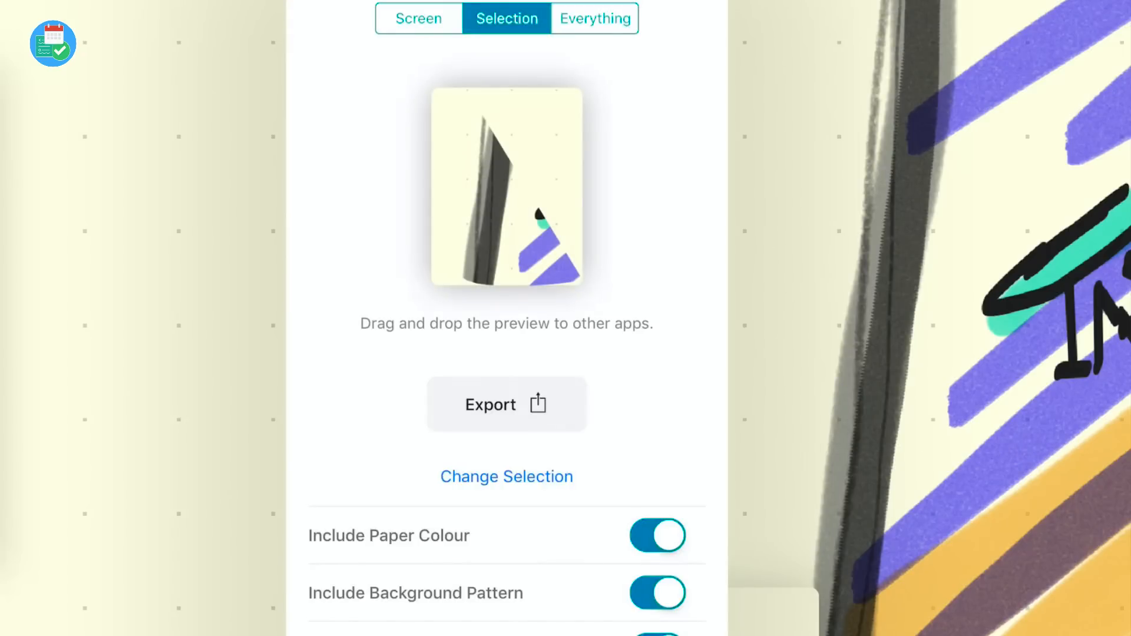
{"action": "left_click", "coordinate": [506, 404]}
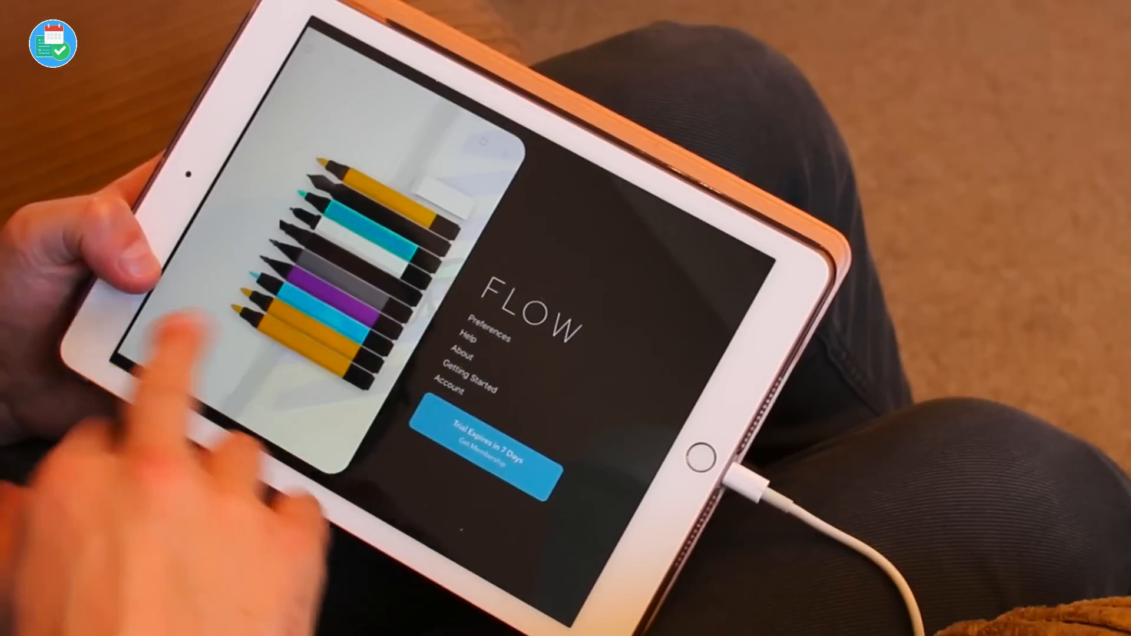
- Review the Gestures preferences, then move to the Account screen
{"action": "left_click", "coordinate": [489, 336]}
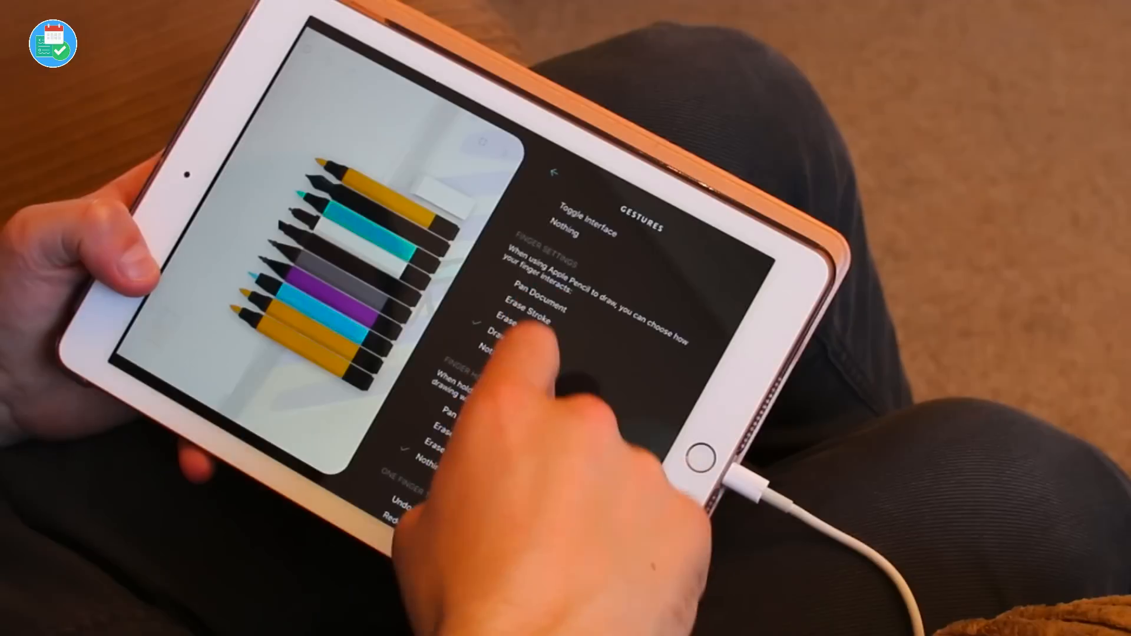
{"action": "scroll", "scroll_direction": "down", "scroll_amount": 3}
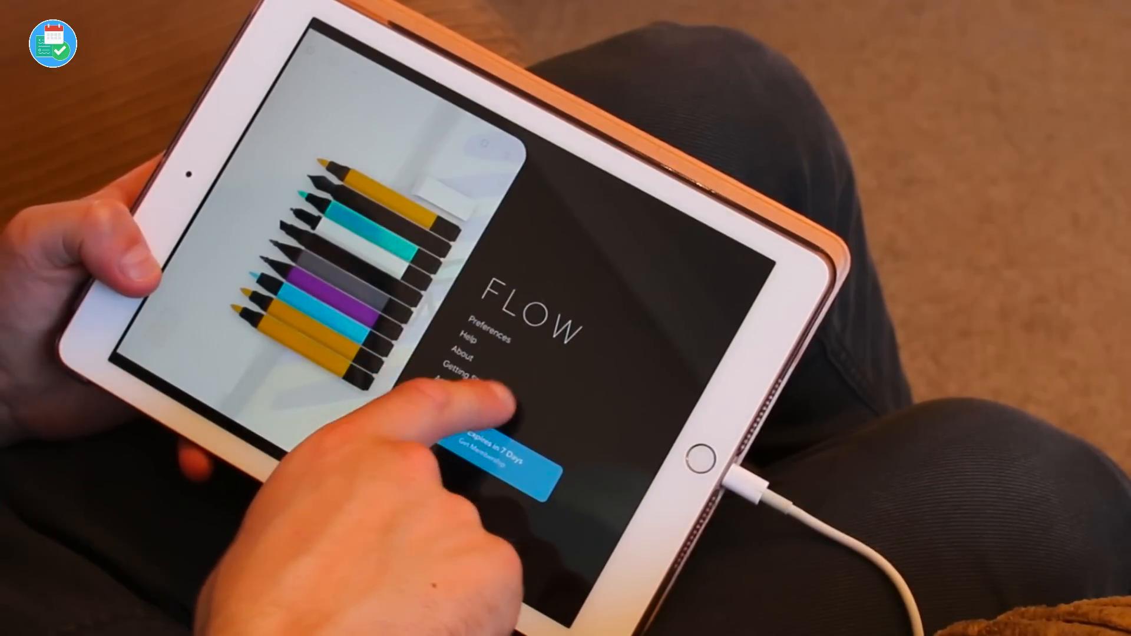
{"action": "left_click", "coordinate": [490, 448]}
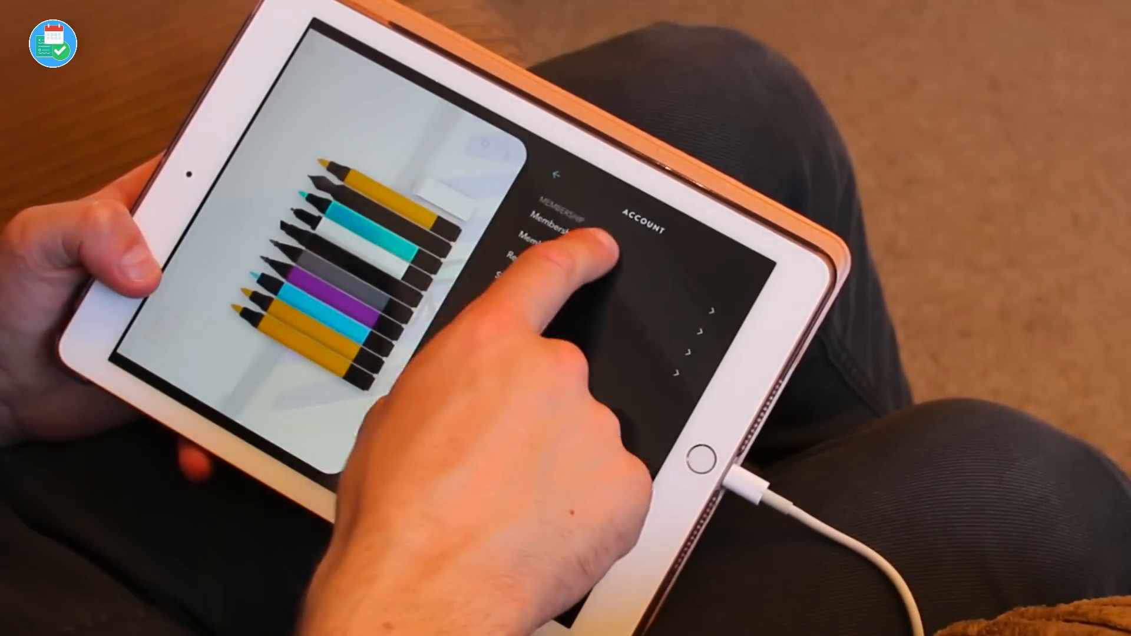
- View the membership options before returning to the library of books
{"action": "left_click", "coordinate": [563, 238]}
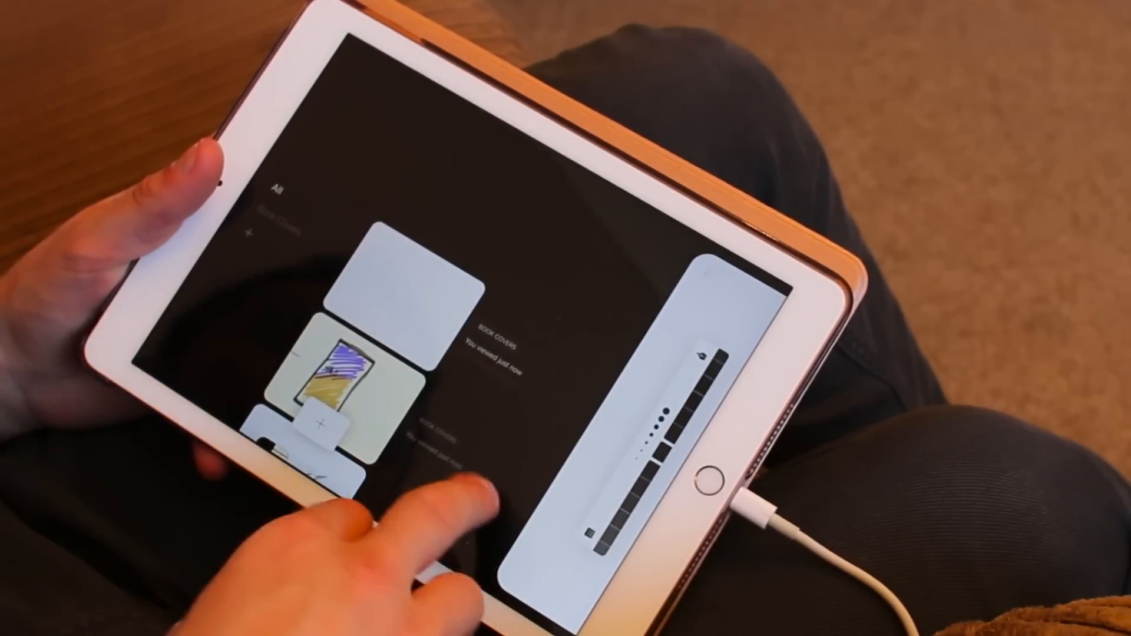
- Create a new blank book and draw a short black wavy test stroke near the page top
{"action": "left_click", "coordinate": [340, 374]}
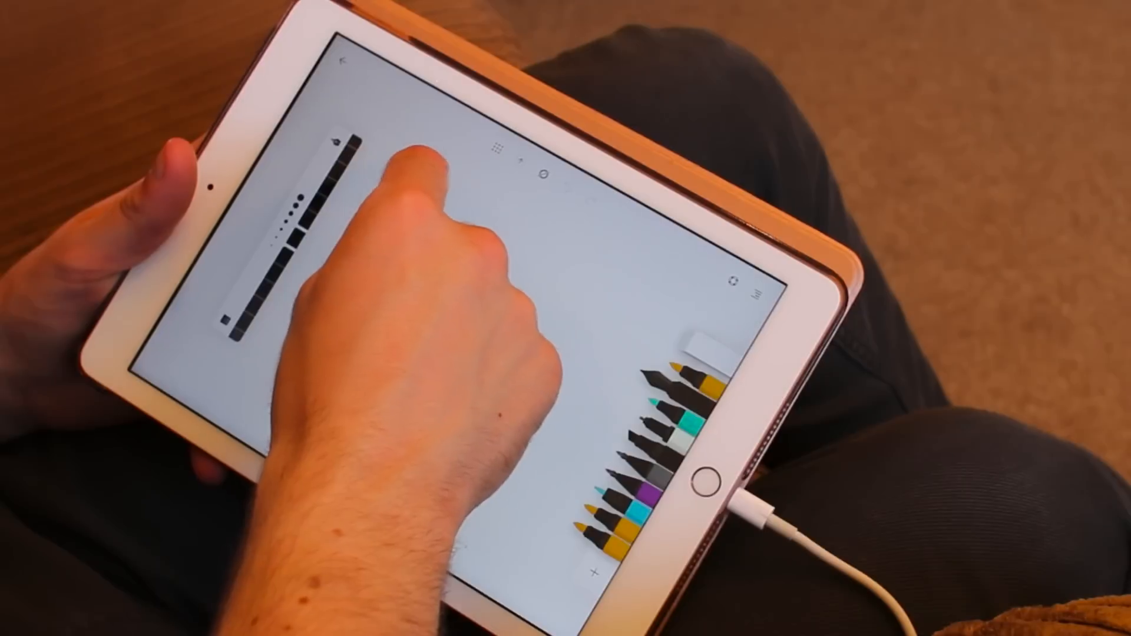
{"action": "left_click_drag", "start_coordinate": [411, 173], "coordinate": [483, 217]}
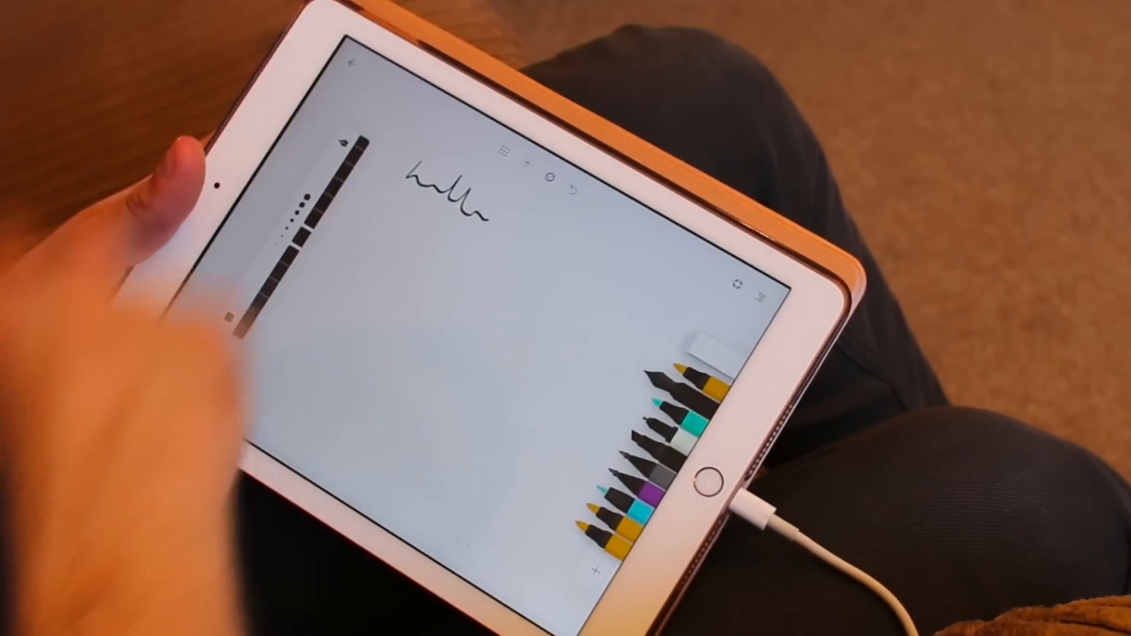